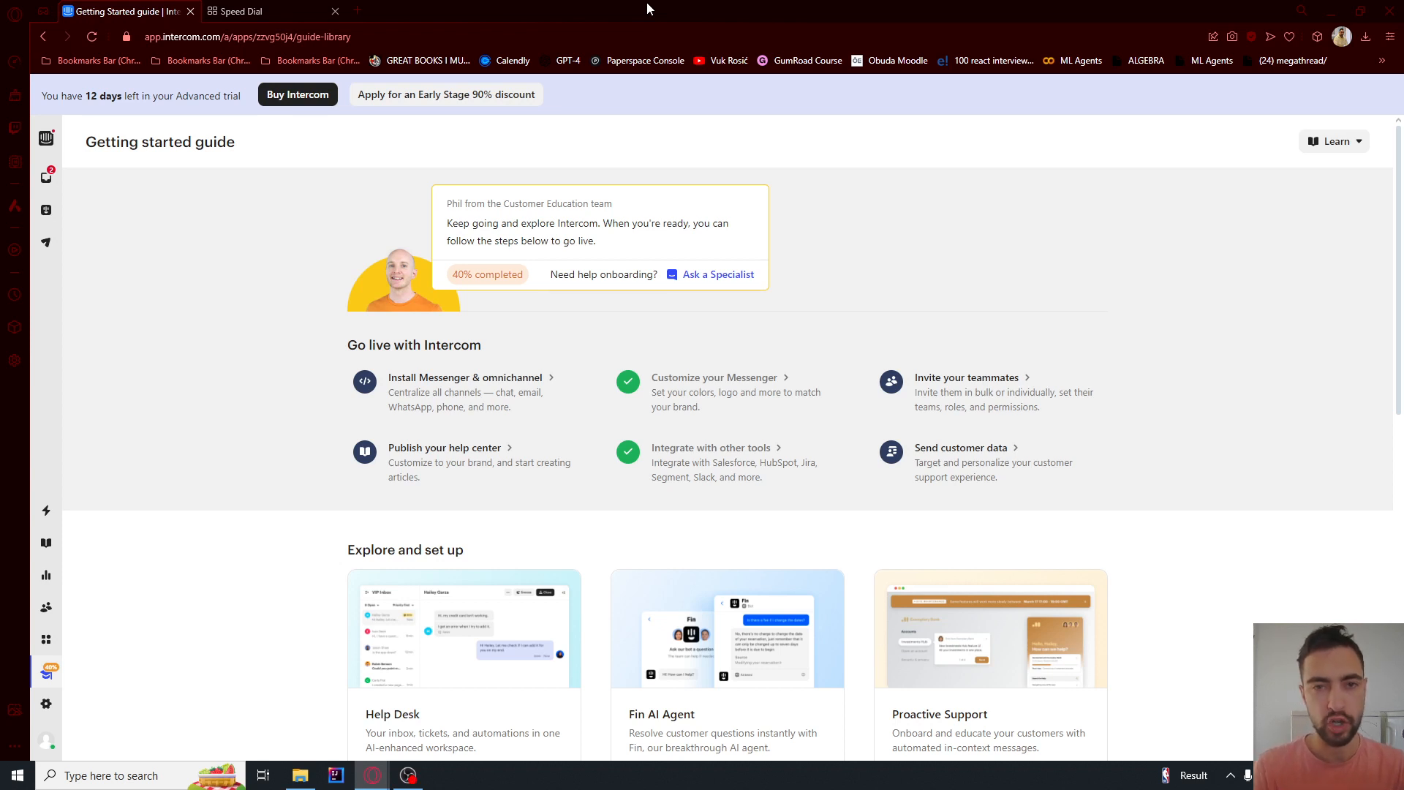
pyautogui.moveTo(45, 243)
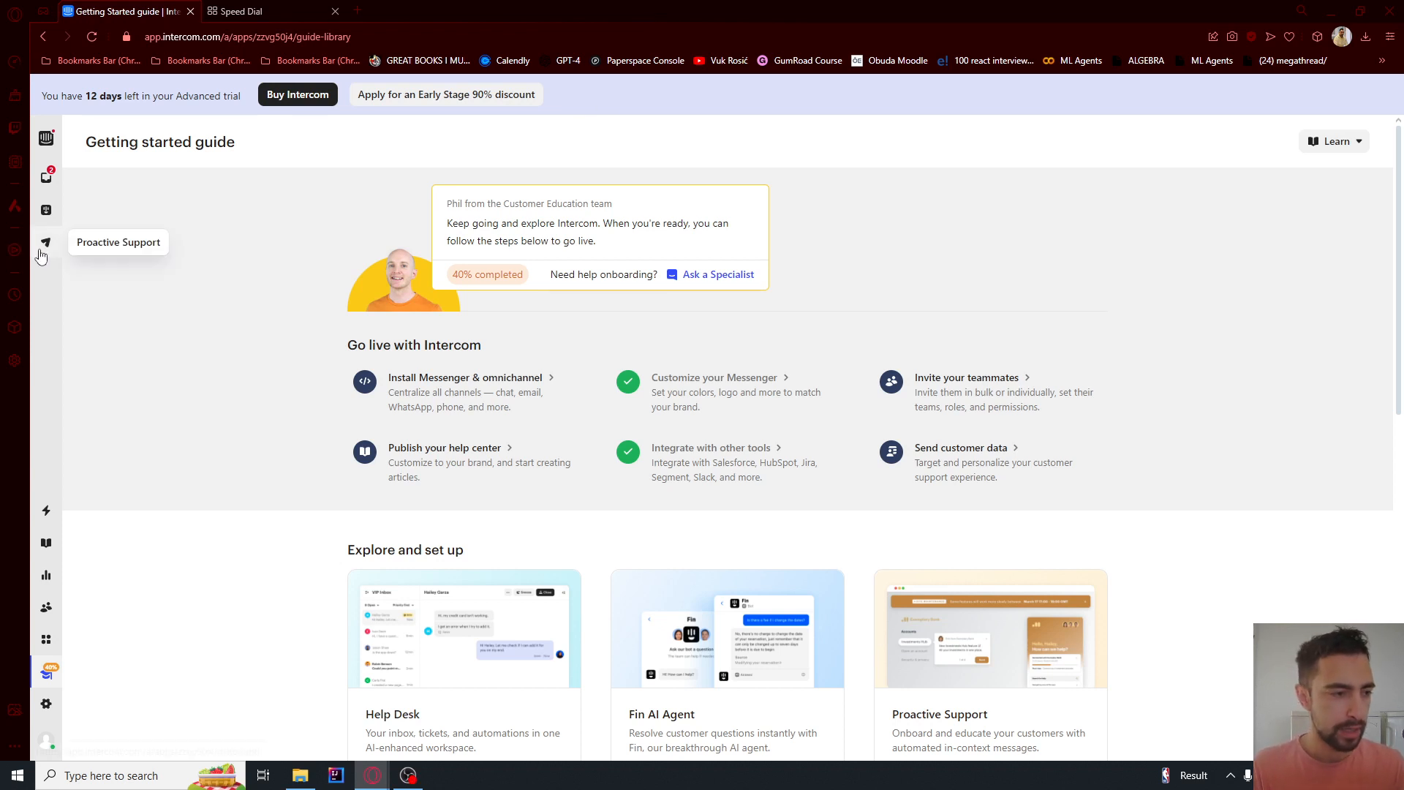
# - Save a new Proactive Support message view named 'Sign up now banner'
pyautogui.click(46, 242)
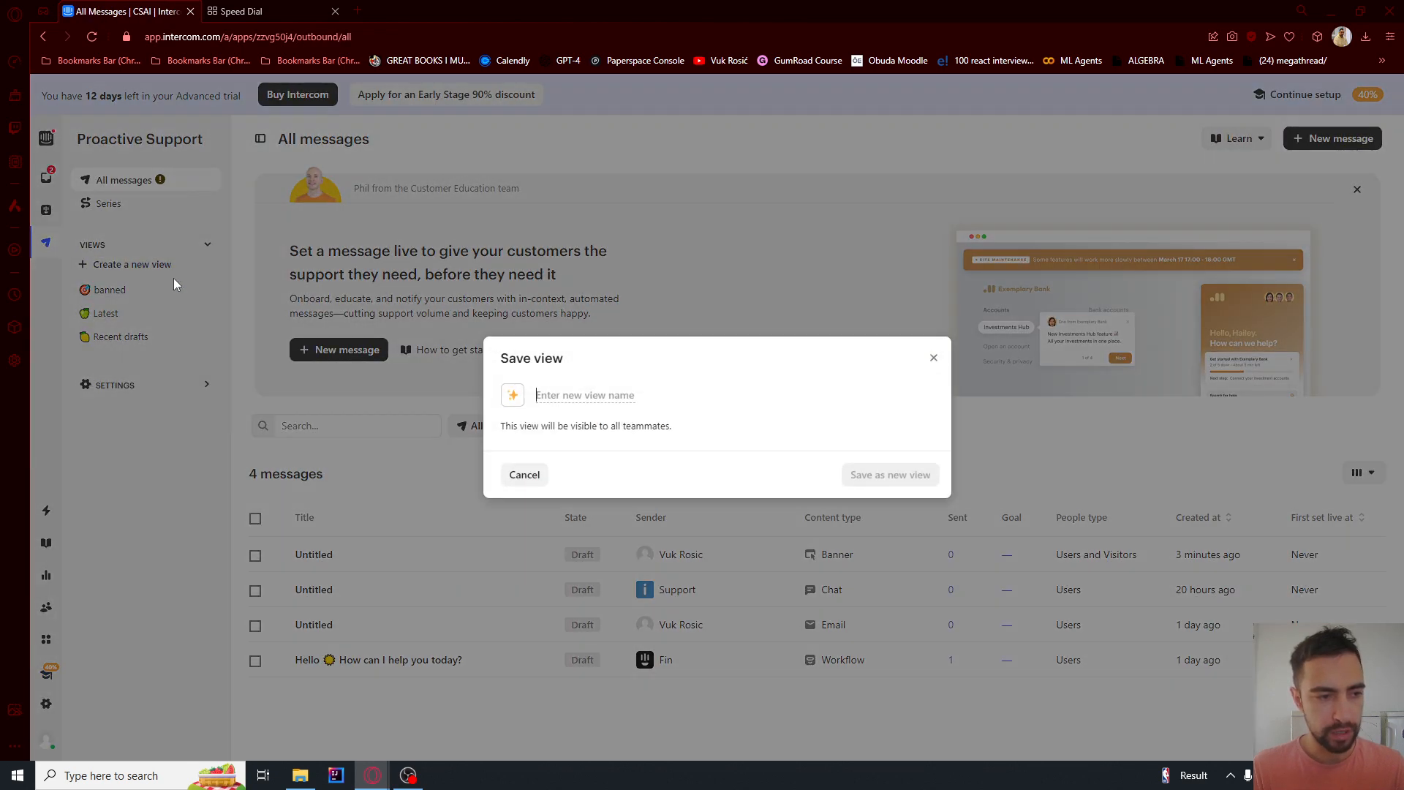
pyautogui.write('S')
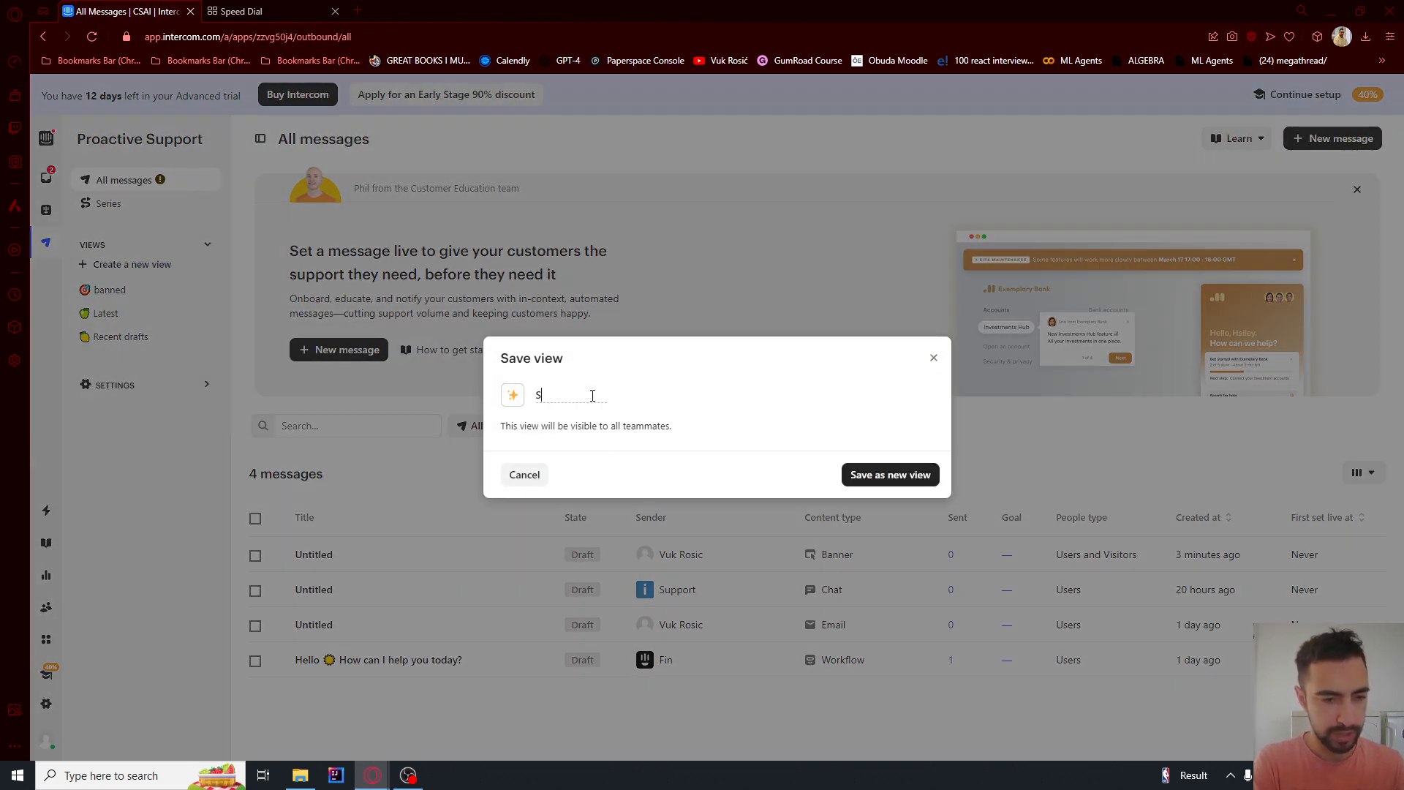
pyautogui.write('Sign up now')
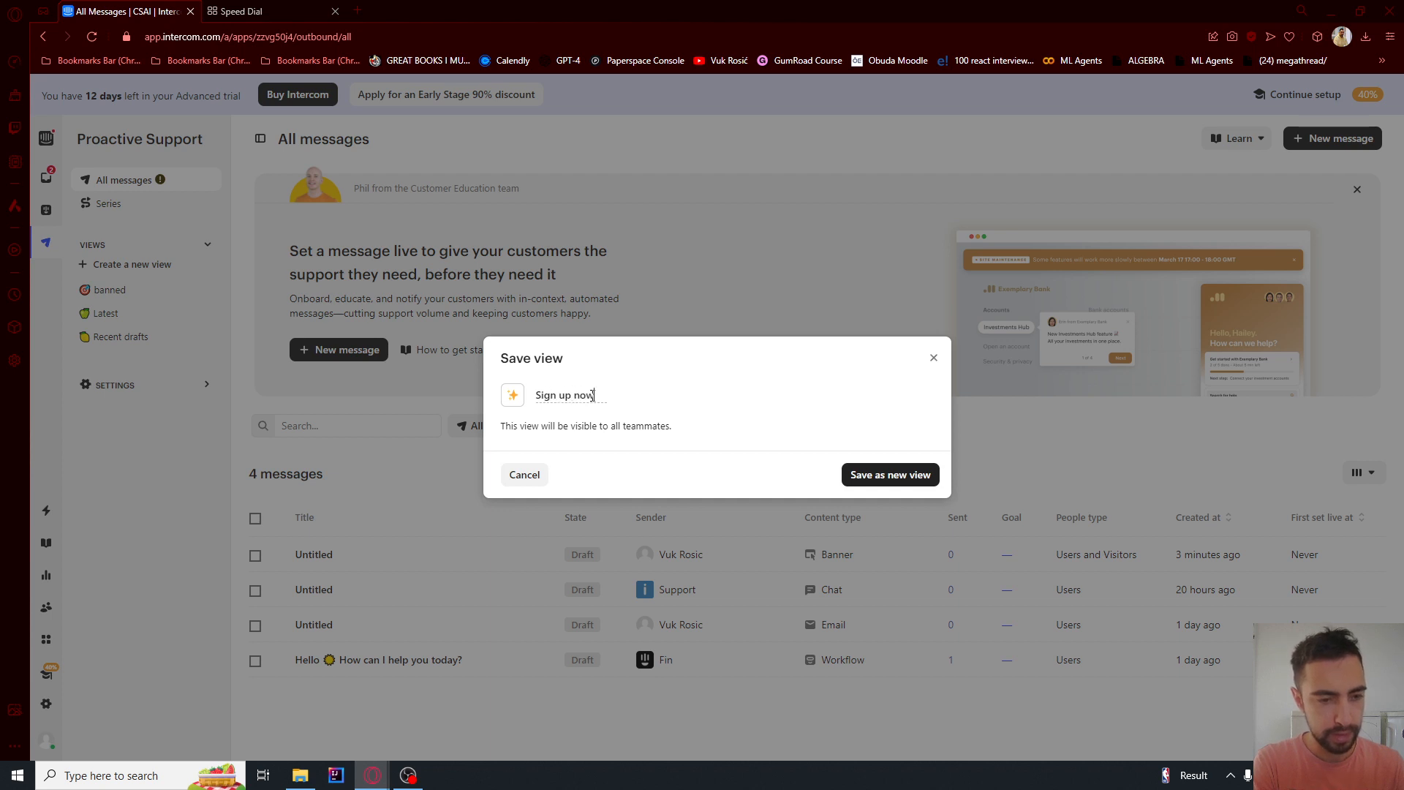
pyautogui.write('baner')
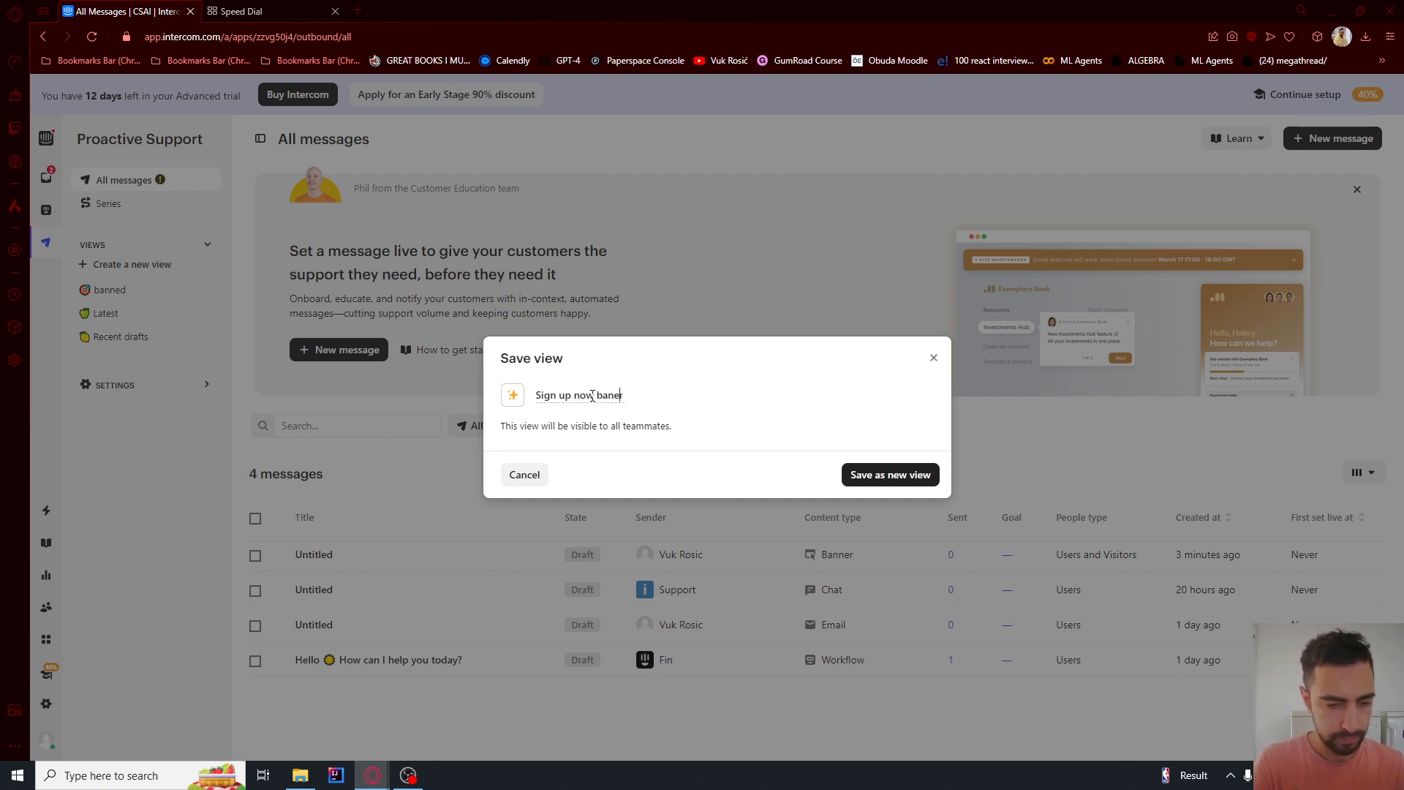
pyautogui.click(889, 474)
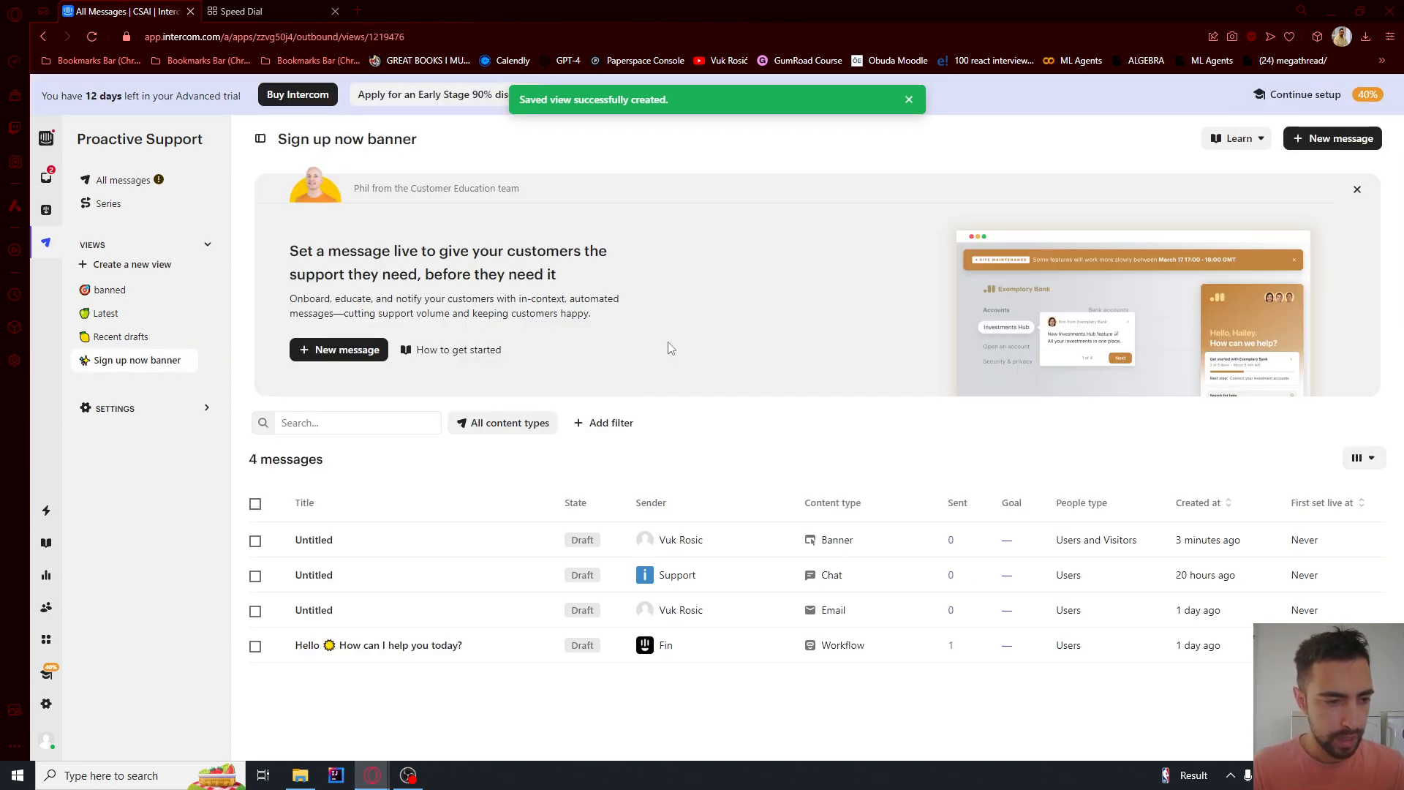
# - Start a new message, filter to Banners and locate the Event announcement (e.g. webinars) template
pyautogui.click(338, 349)
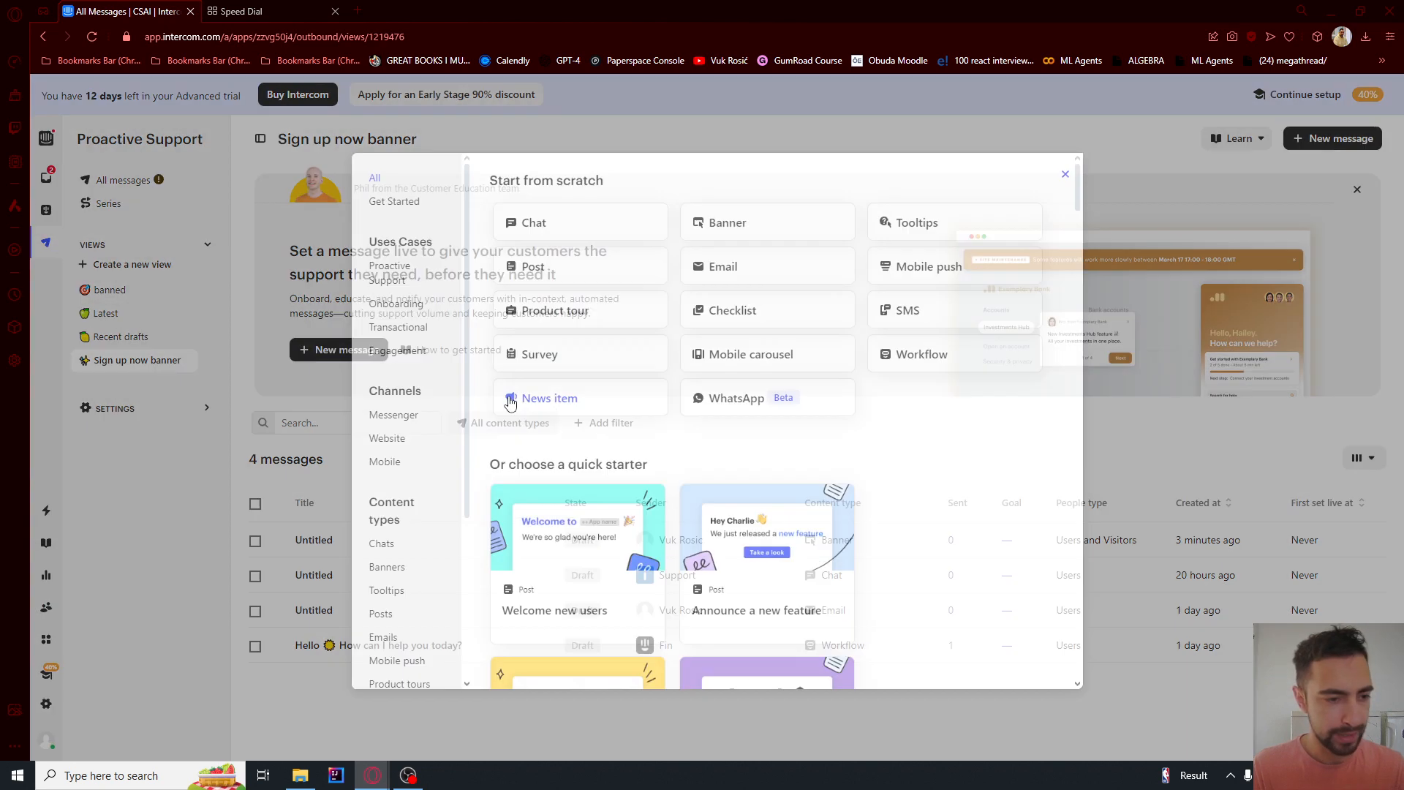
pyautogui.click(386, 417)
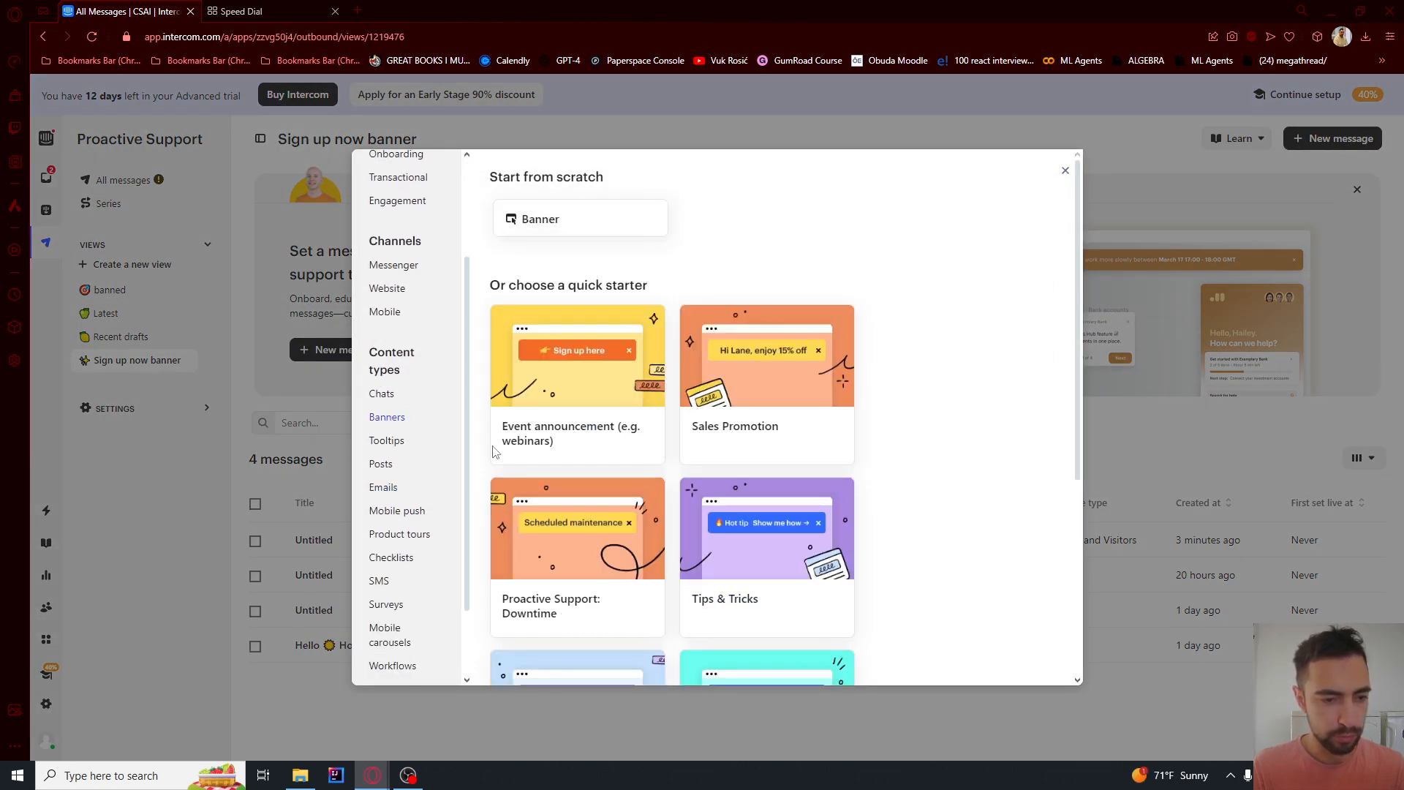
pyautogui.scroll(-3)
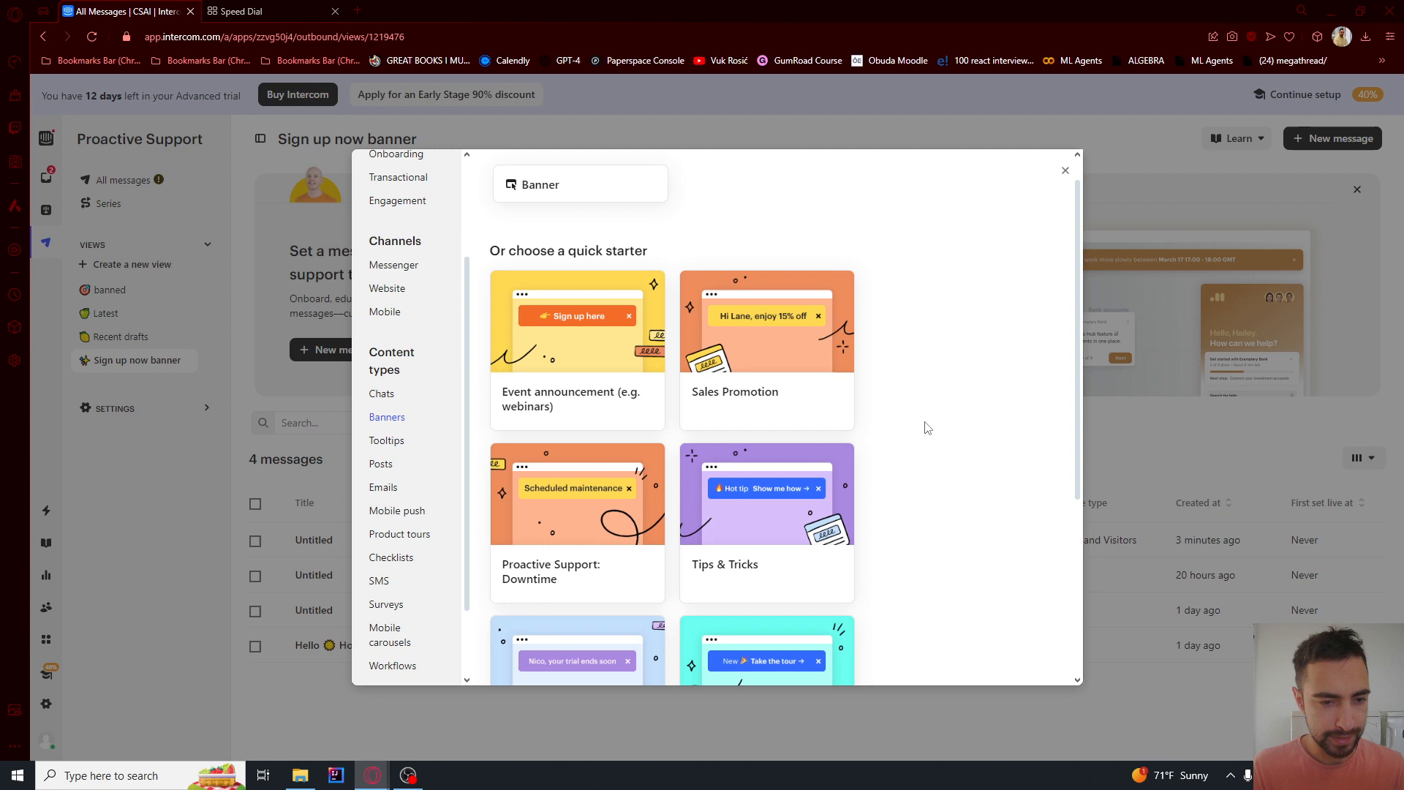
pyautogui.scroll(-3)
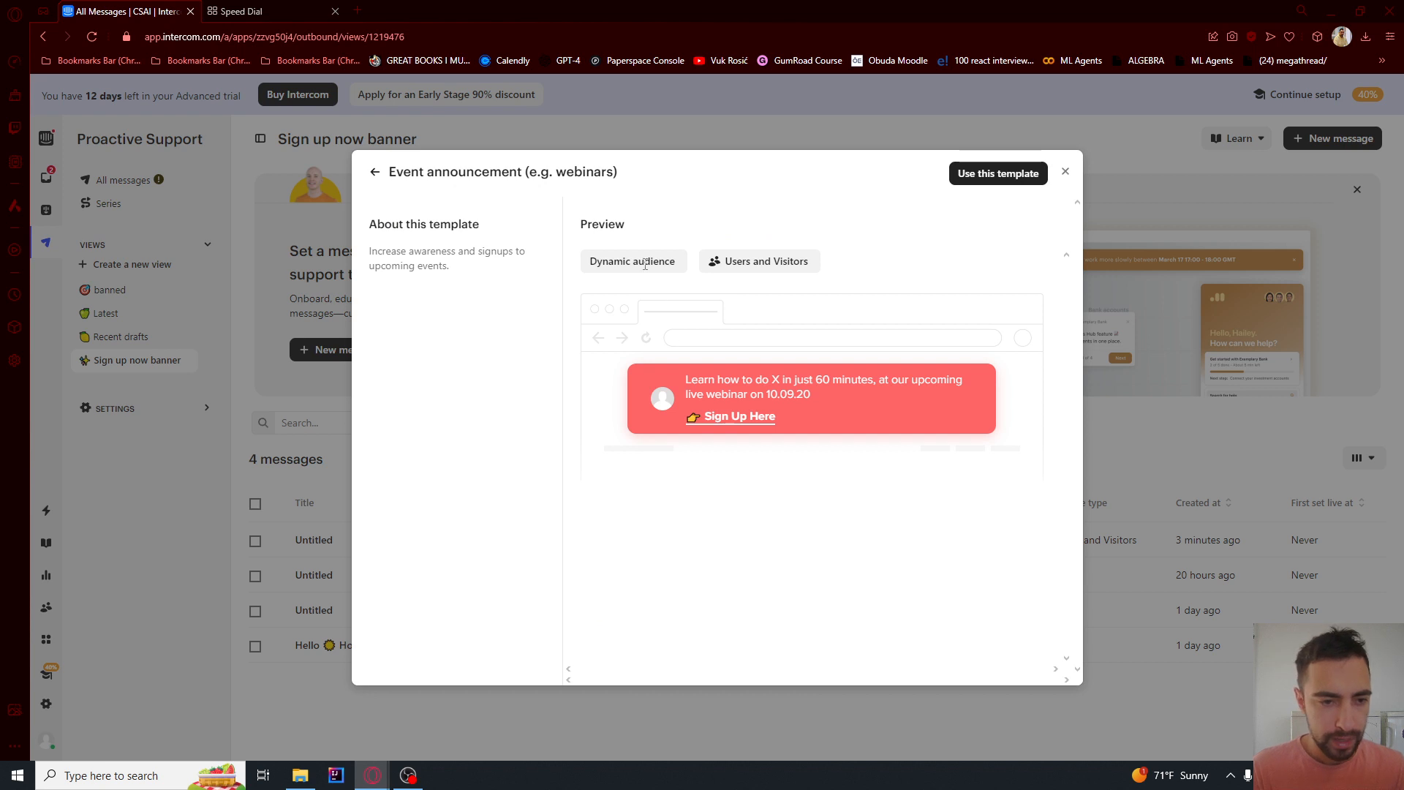
# - Use the Event announcement template to create a draft banner and reach its audience rules
pyautogui.click(997, 172)
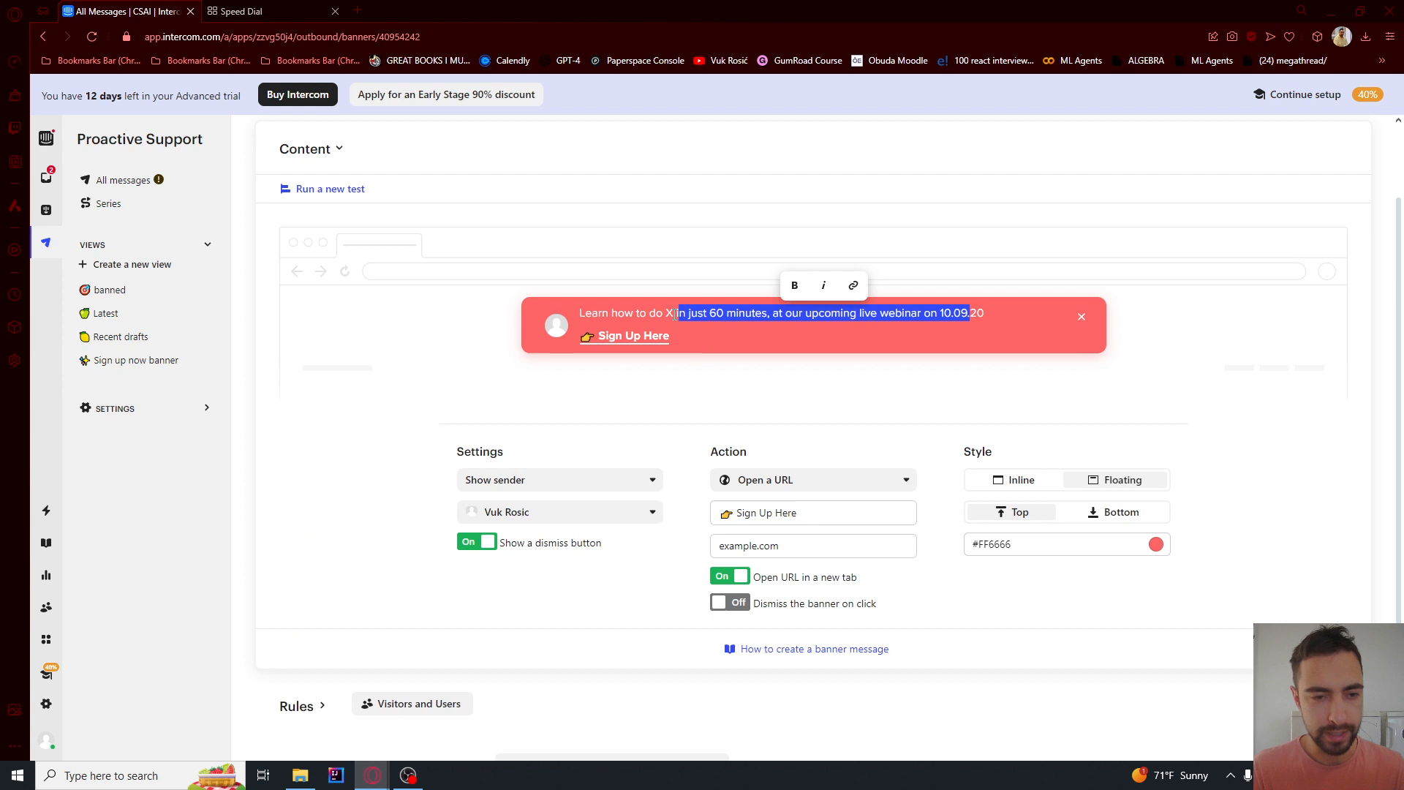
pyautogui.scroll(-3)
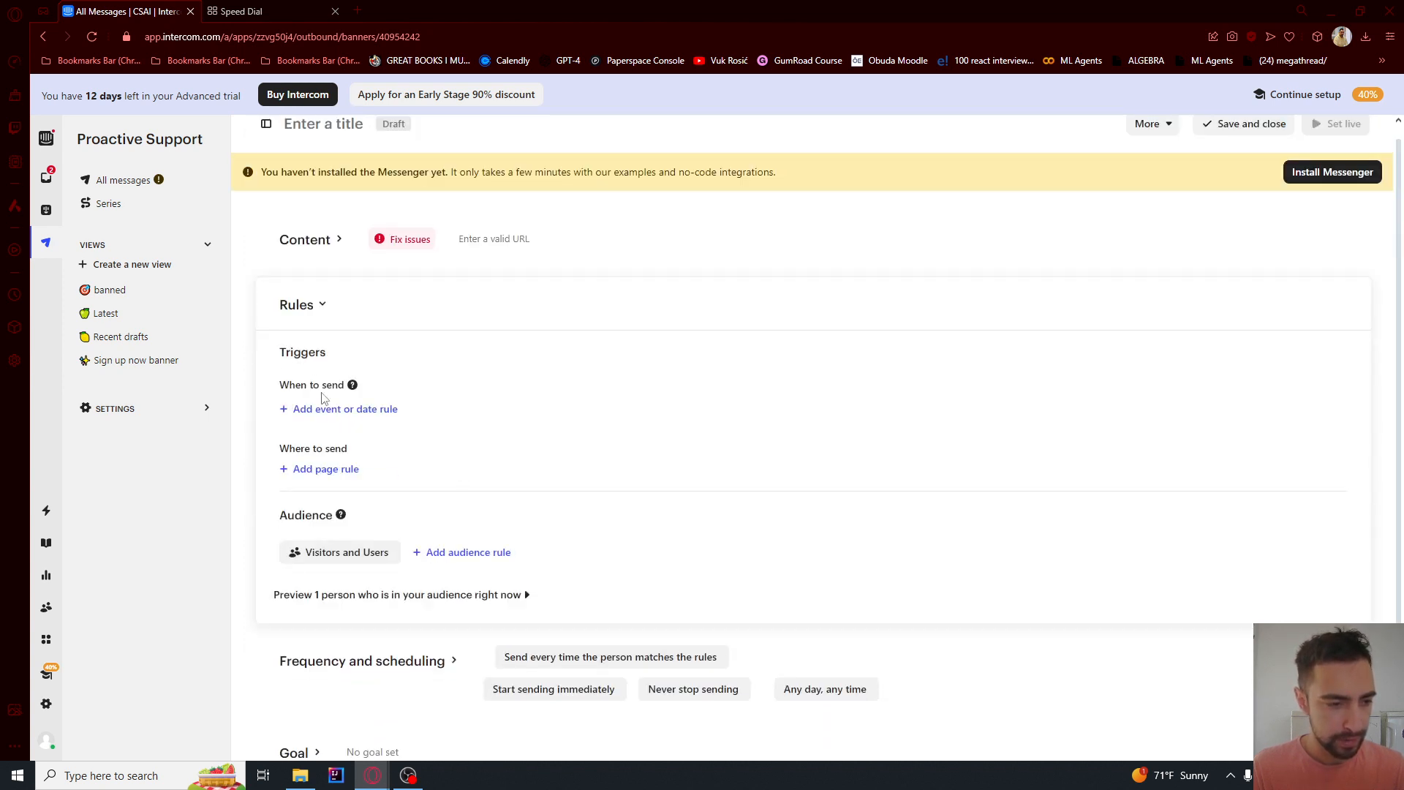
pyautogui.moveTo(343, 412)
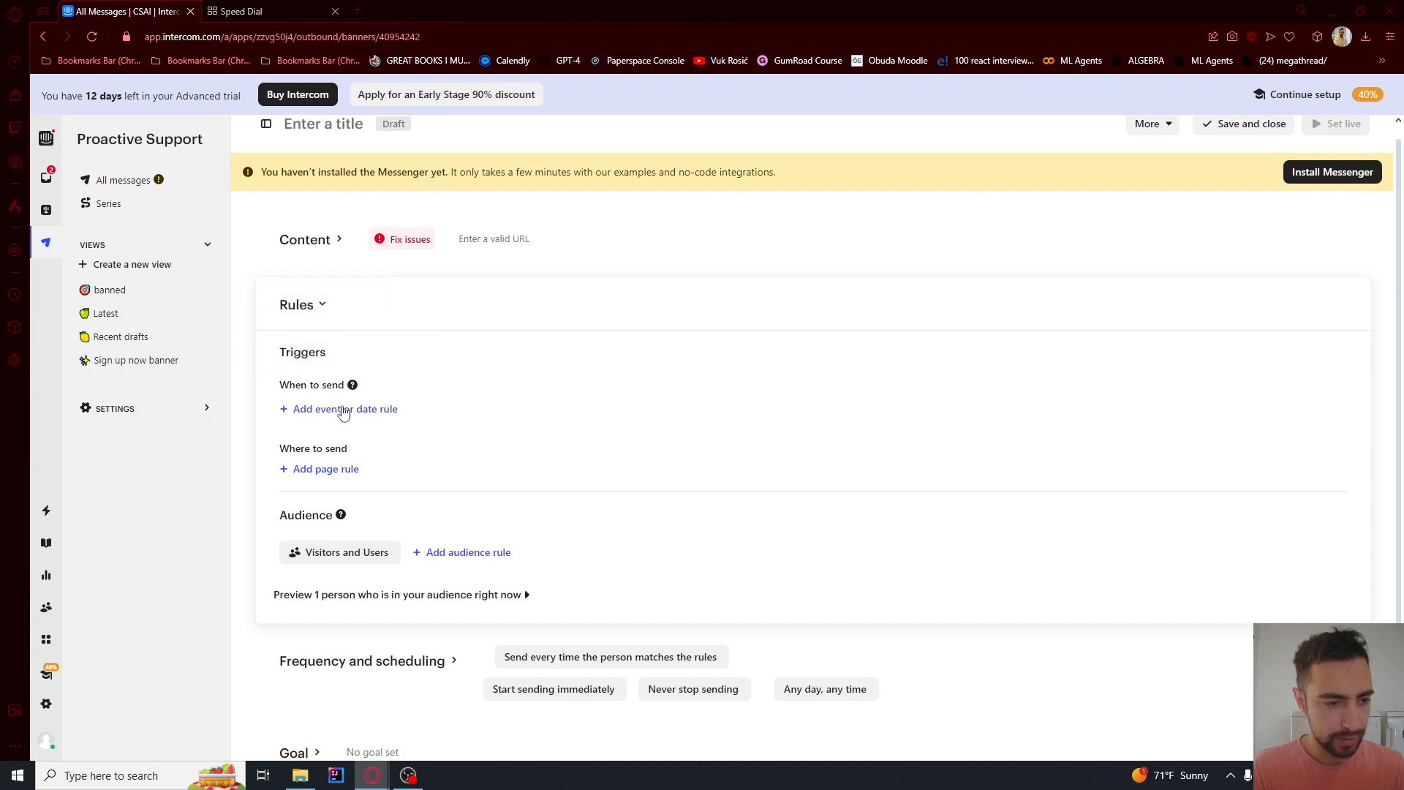
# - Add a rule triggering the banner 1 day after First seen, then reveal frequency and scheduling
pyautogui.click(345, 408)
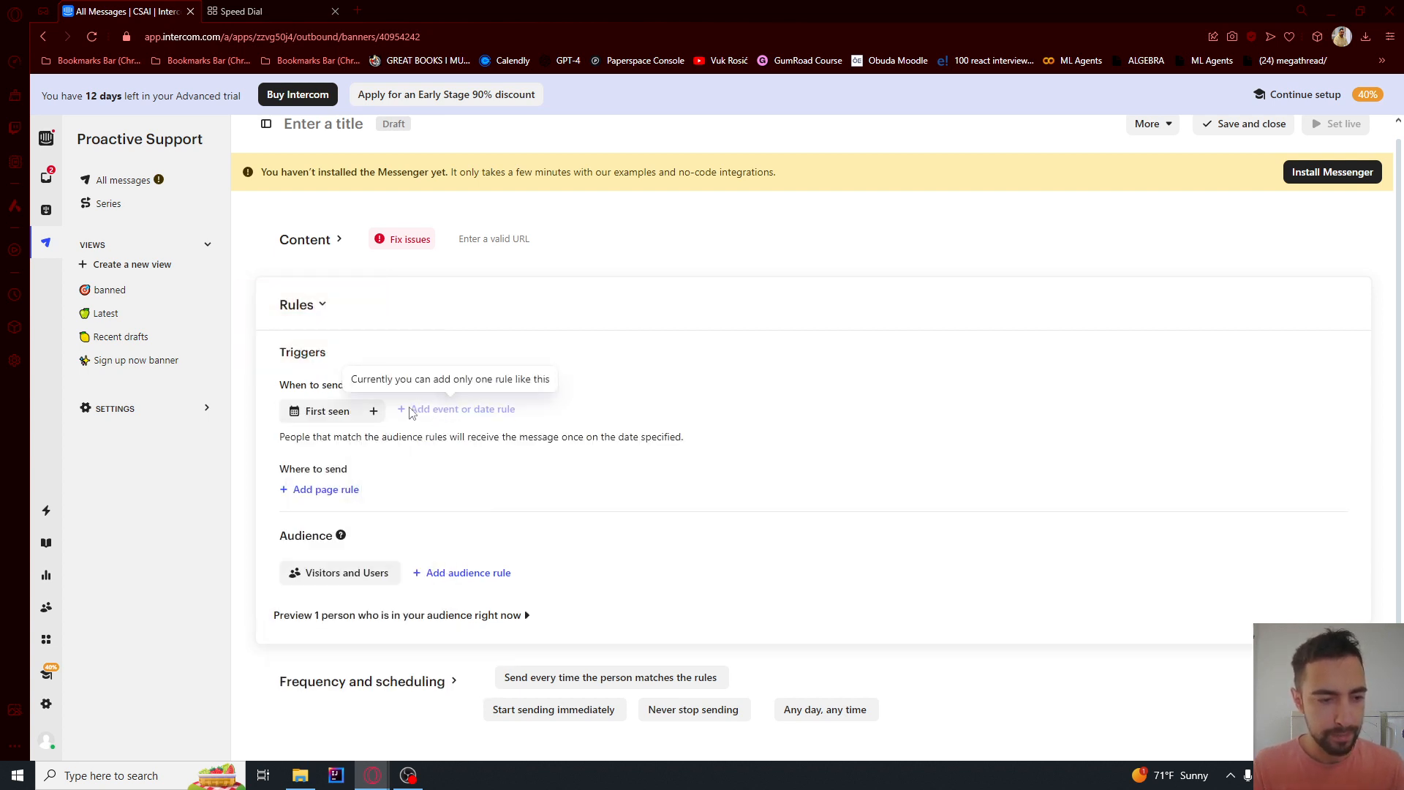
pyautogui.moveTo(398, 423)
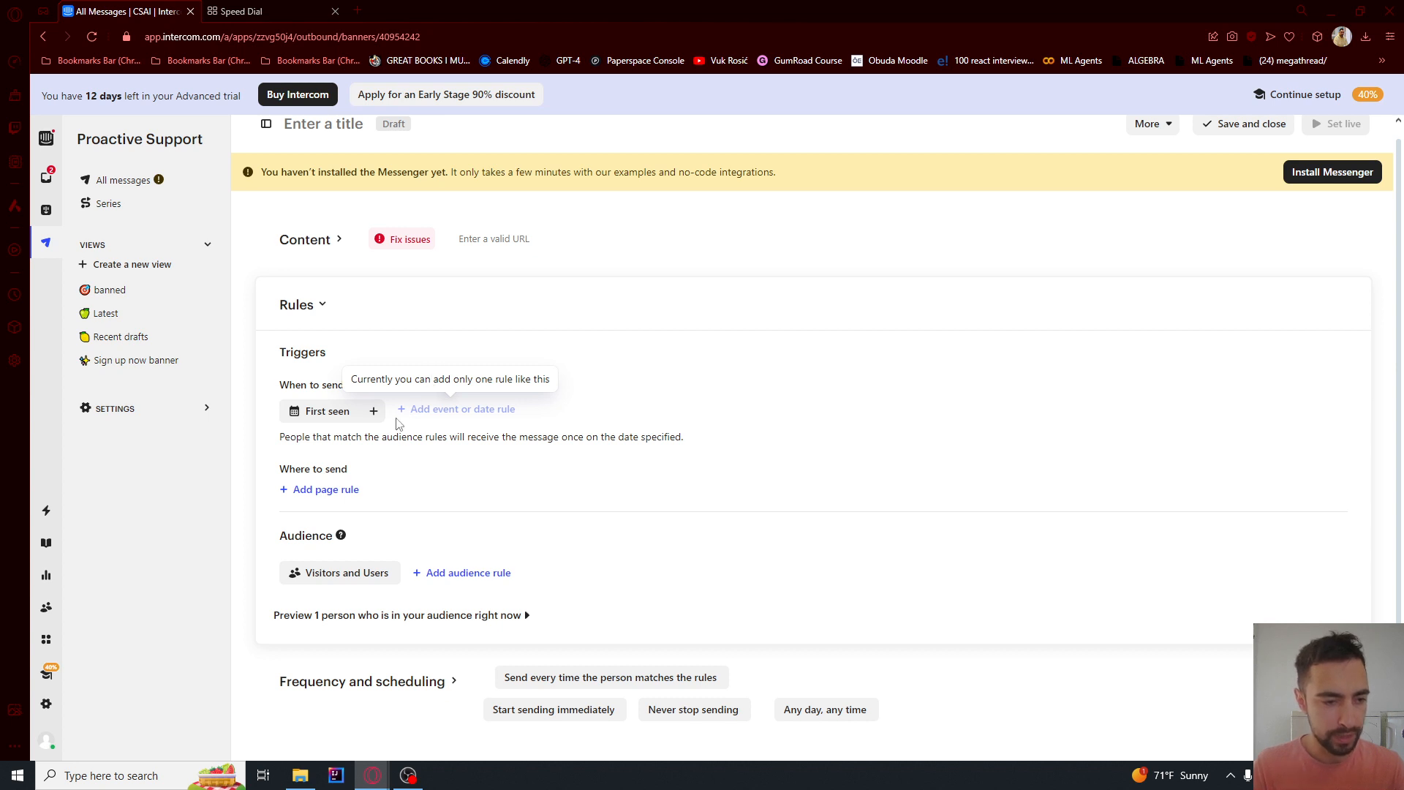
pyautogui.click(464, 408)
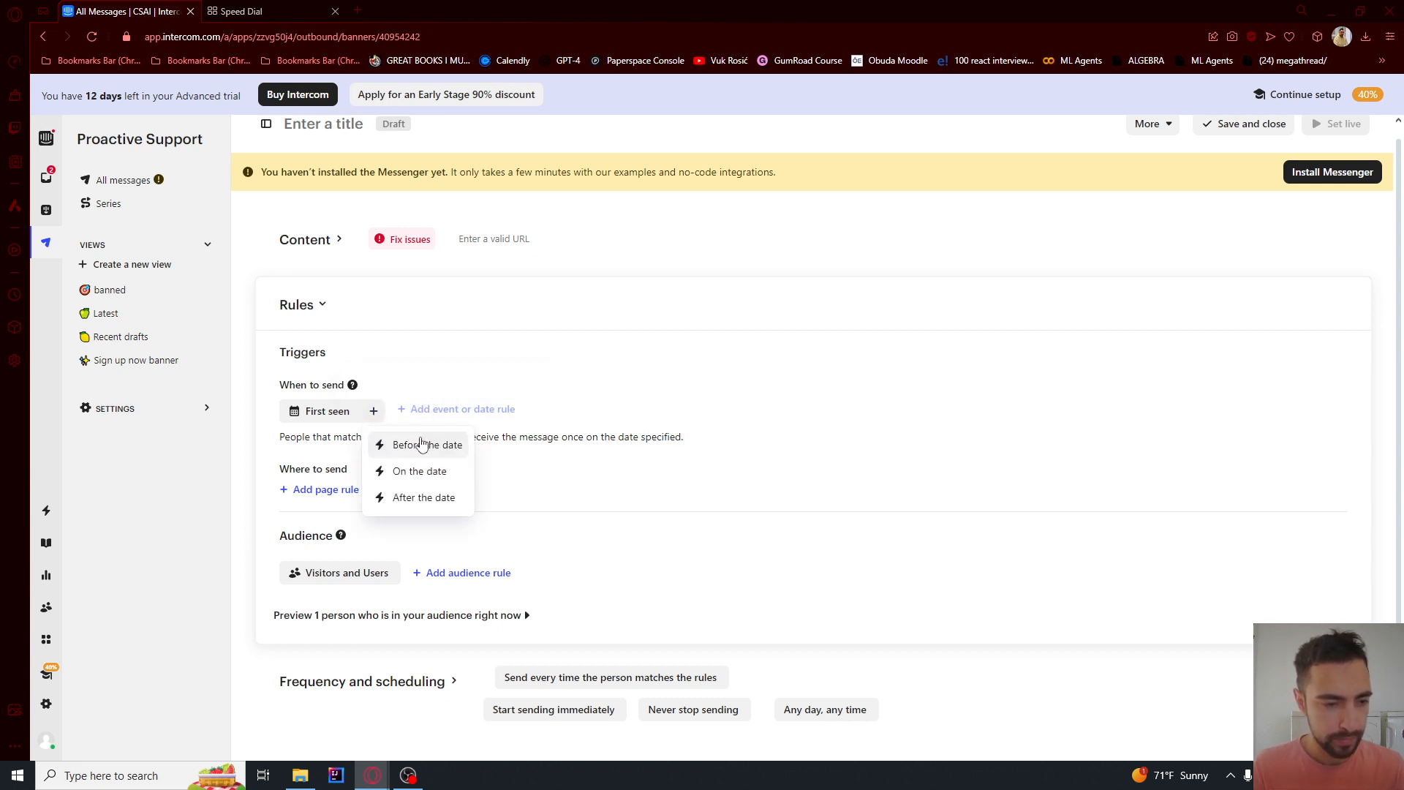
pyautogui.click(424, 497)
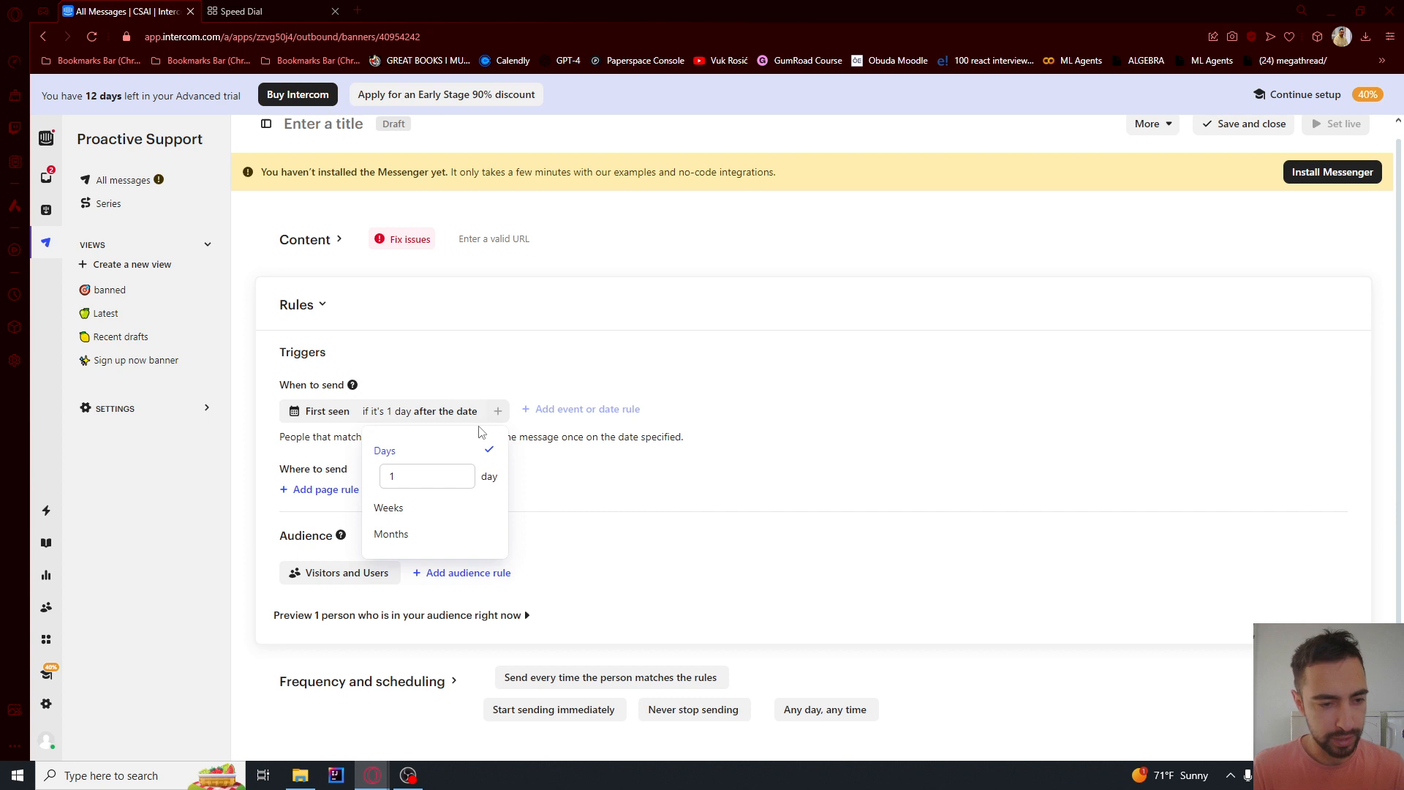
pyautogui.moveTo(326, 411)
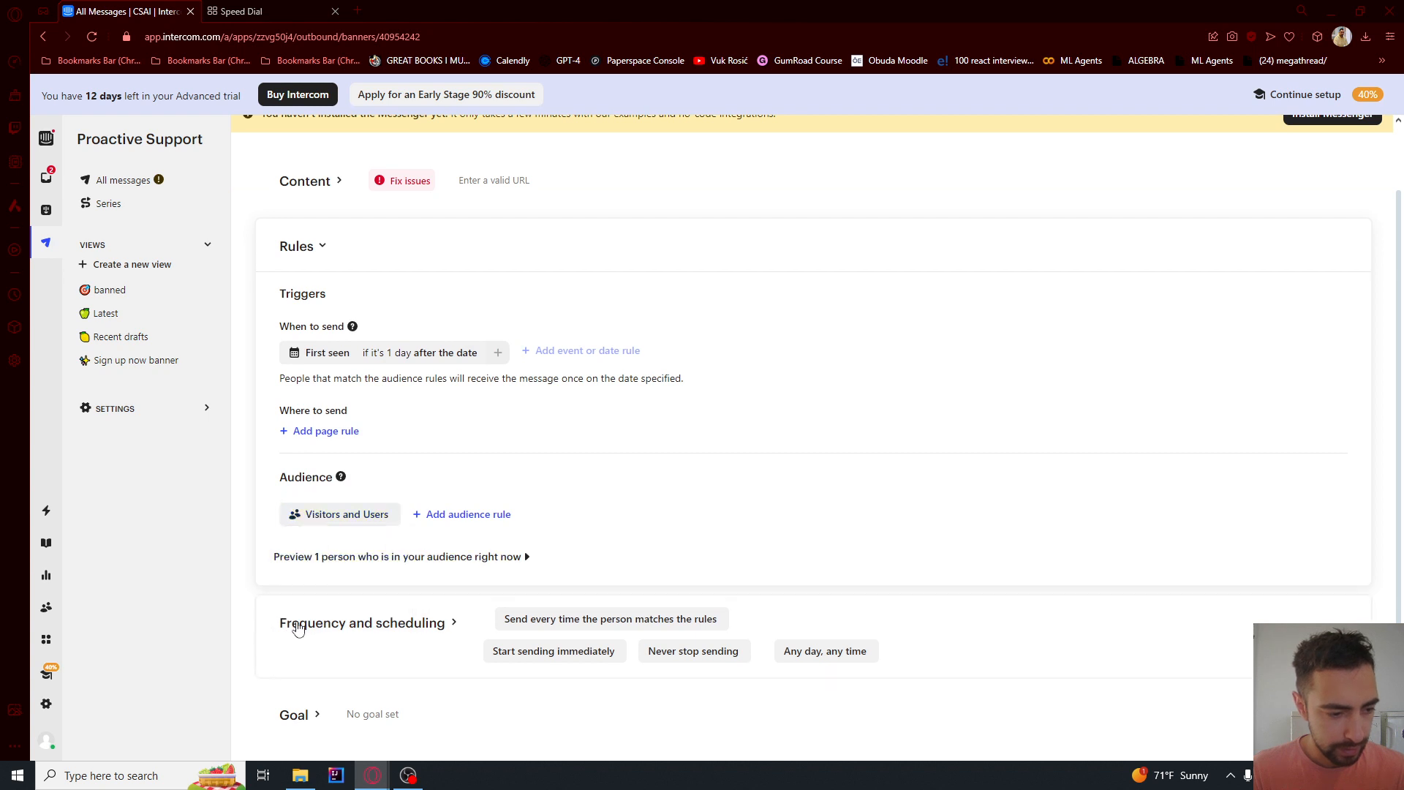
pyautogui.click(361, 623)
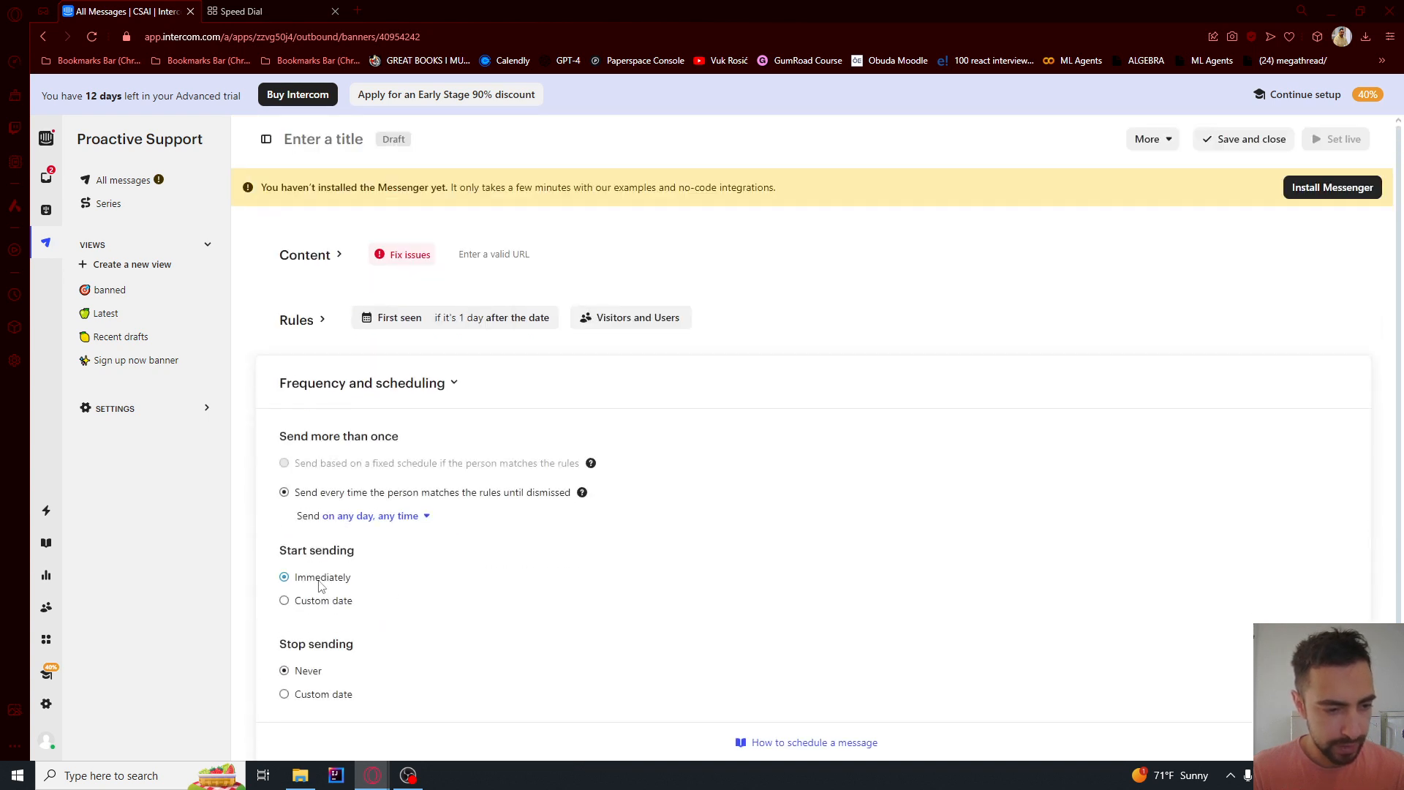
# - Set sending to During office hours and save and close the banner draft
pyautogui.click(367, 515)
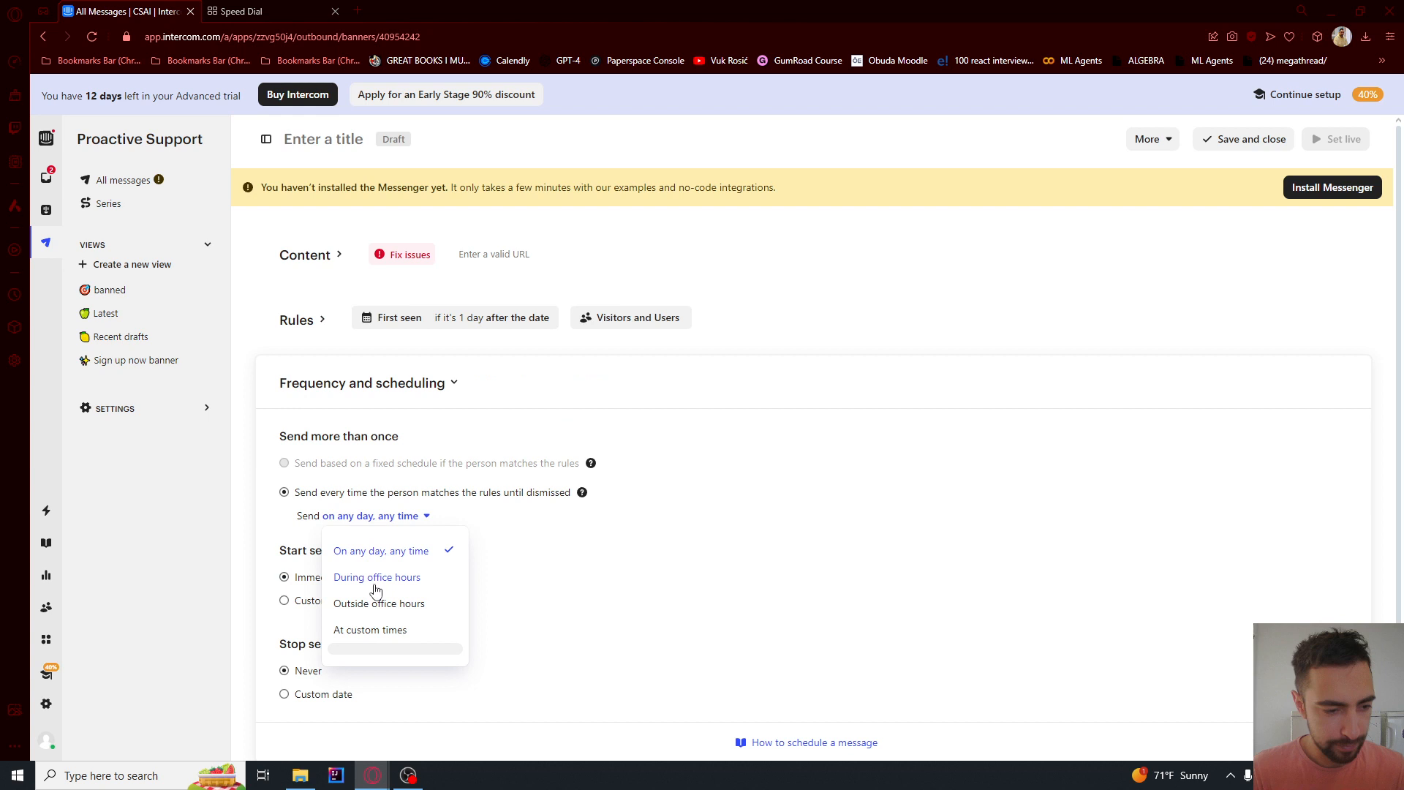
pyautogui.click(376, 576)
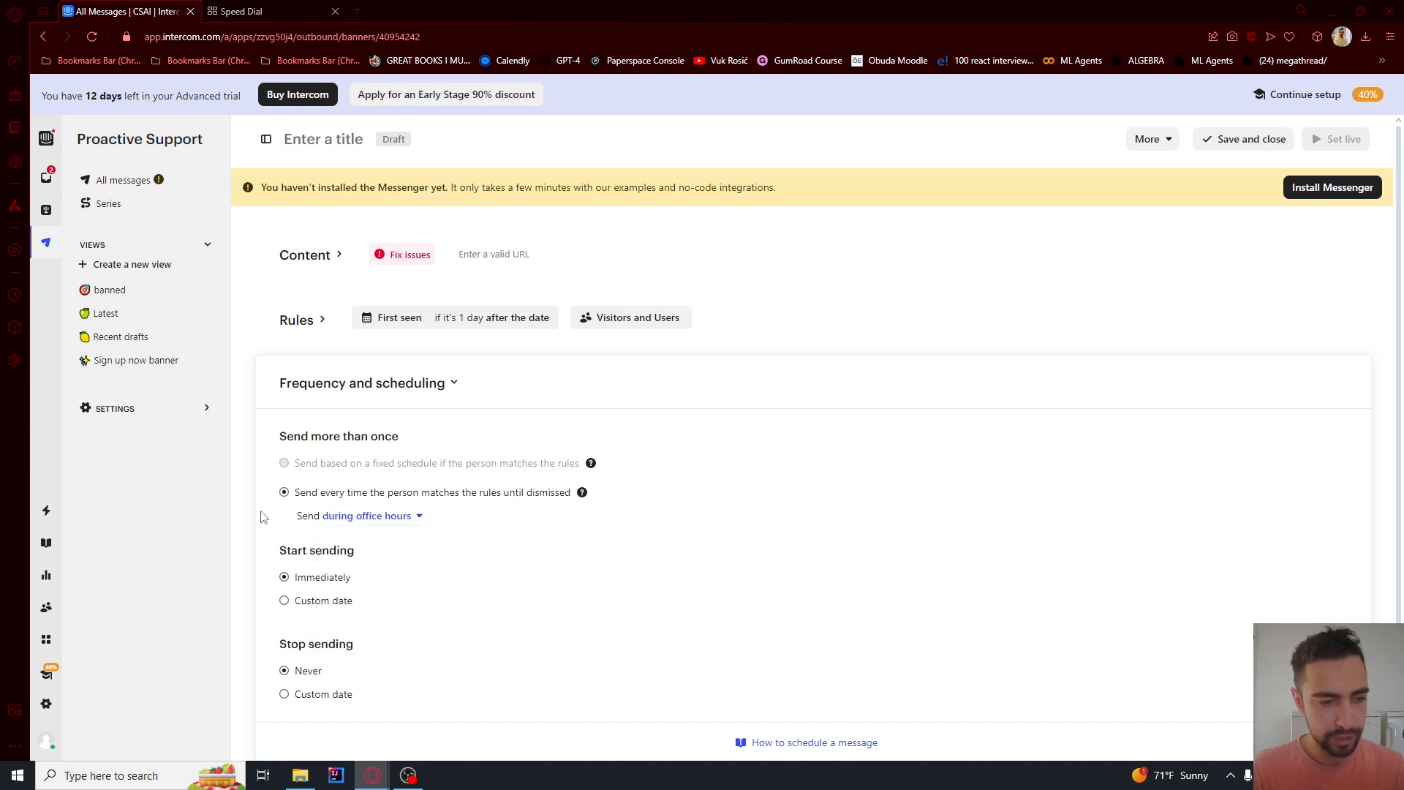
pyautogui.scroll(-3)
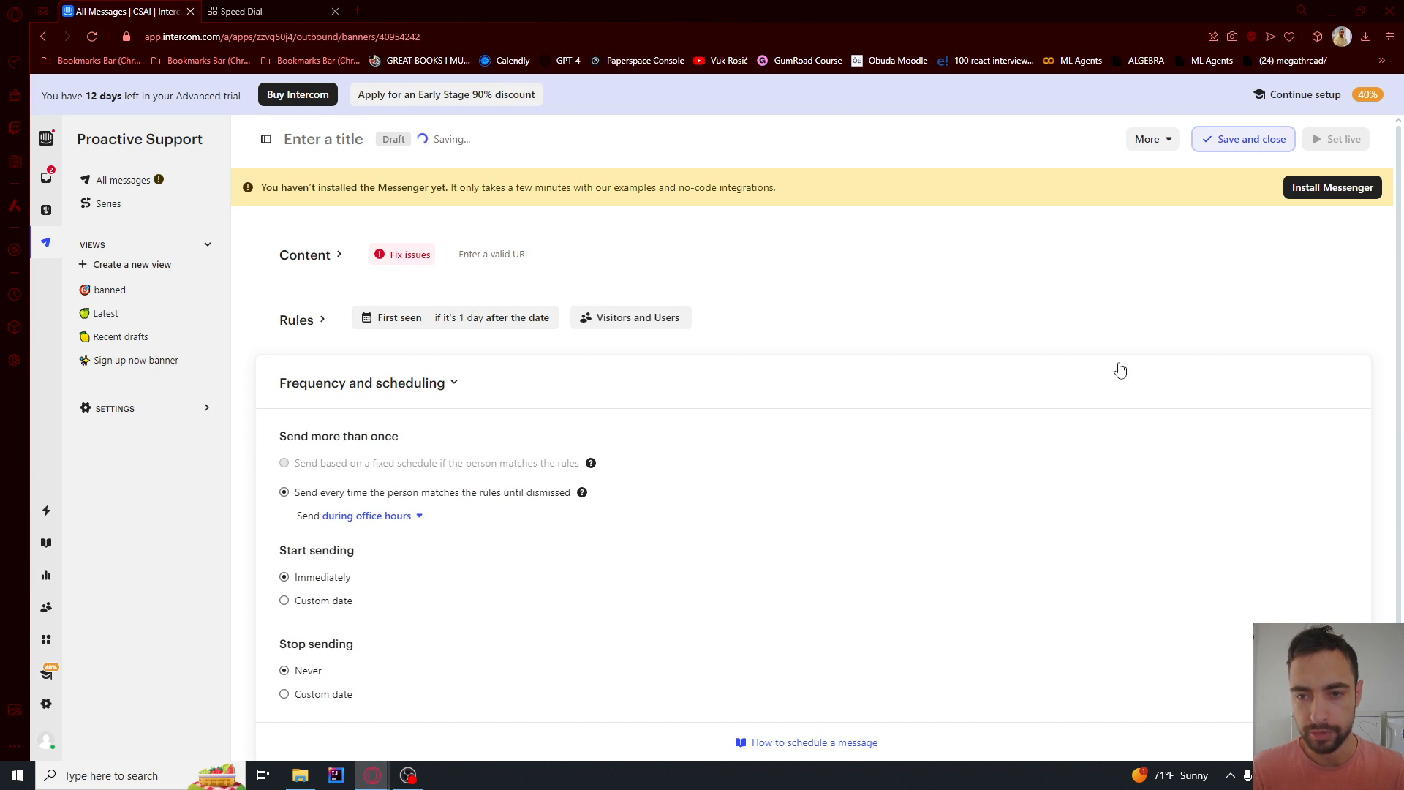
pyautogui.click(1243, 139)
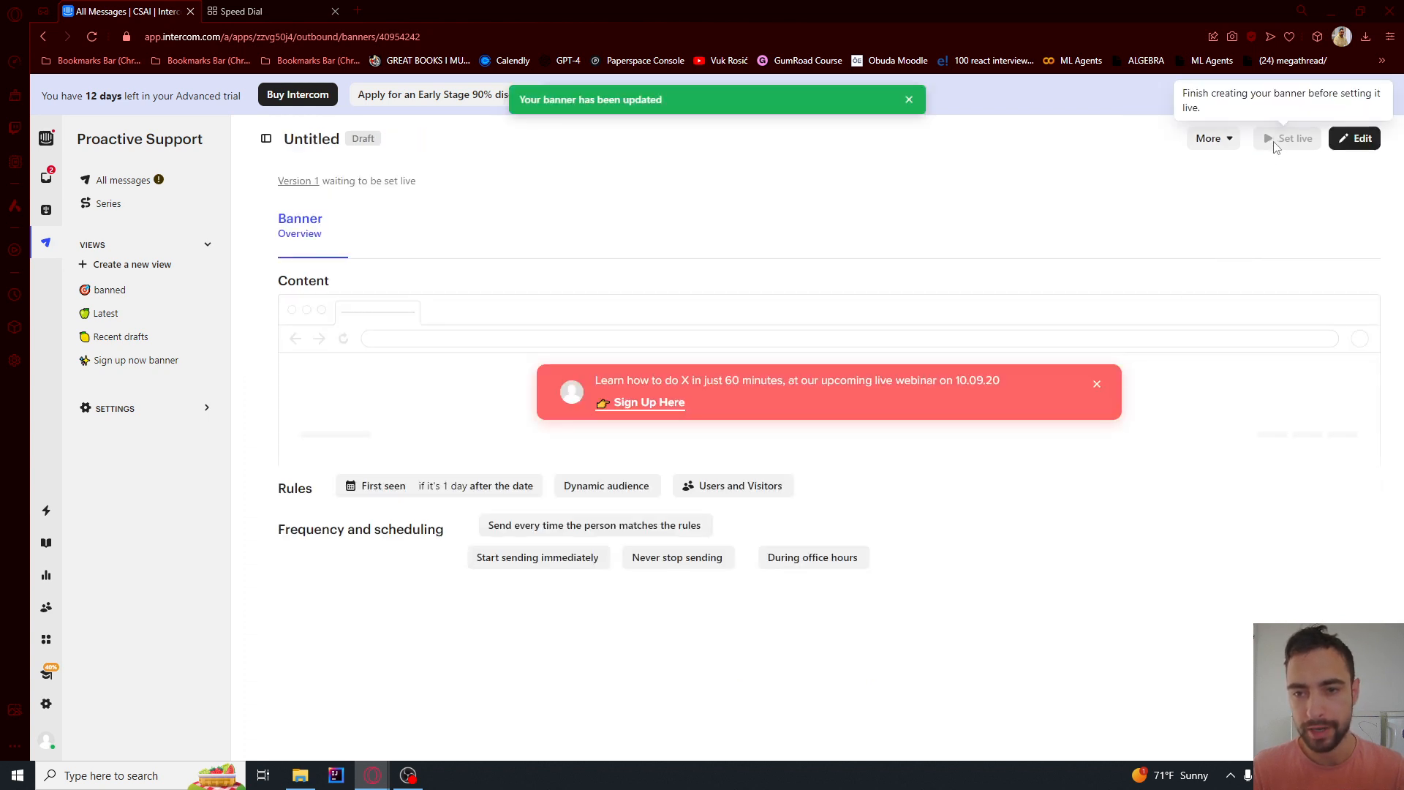